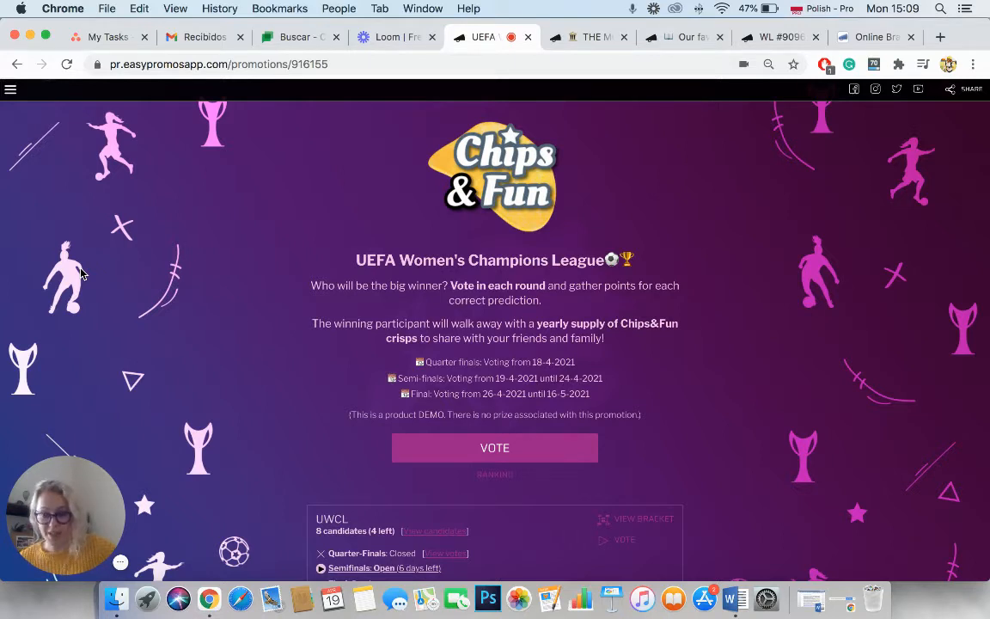
{"action": "mouse_move", "coordinate": [507, 350]}
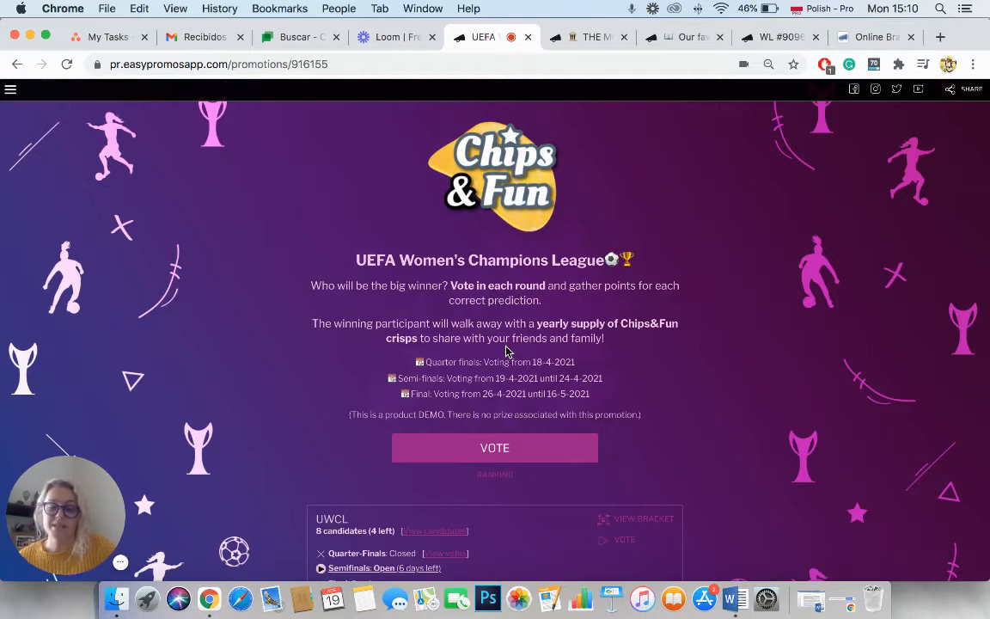
{"action": "mouse_move", "coordinate": [656, 519]}
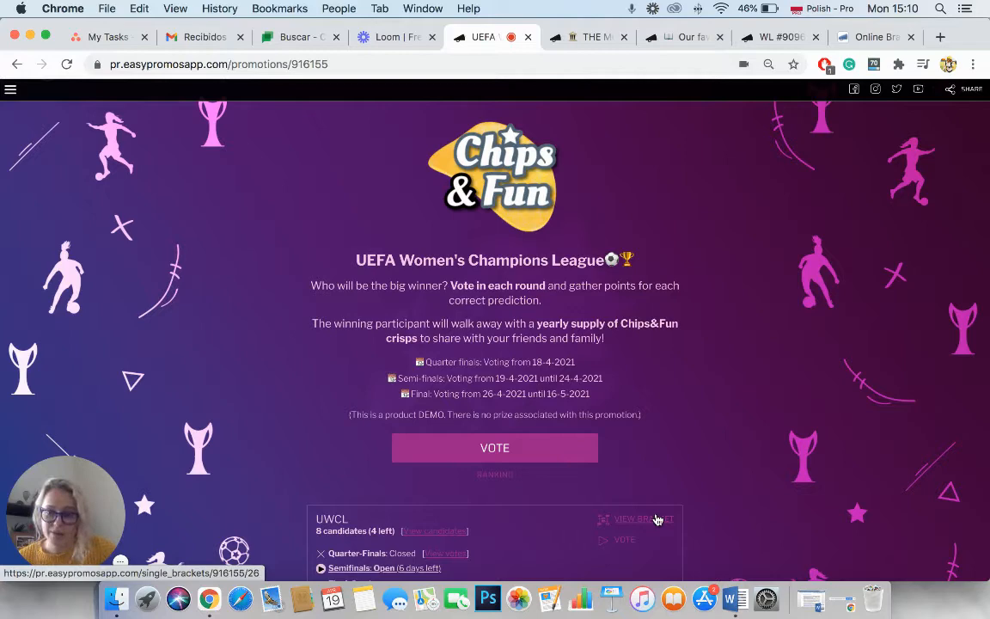
Step: View the bracket of the UWCL Champions League prediction promotion
{"action": "left_click", "coordinate": [643, 519]}
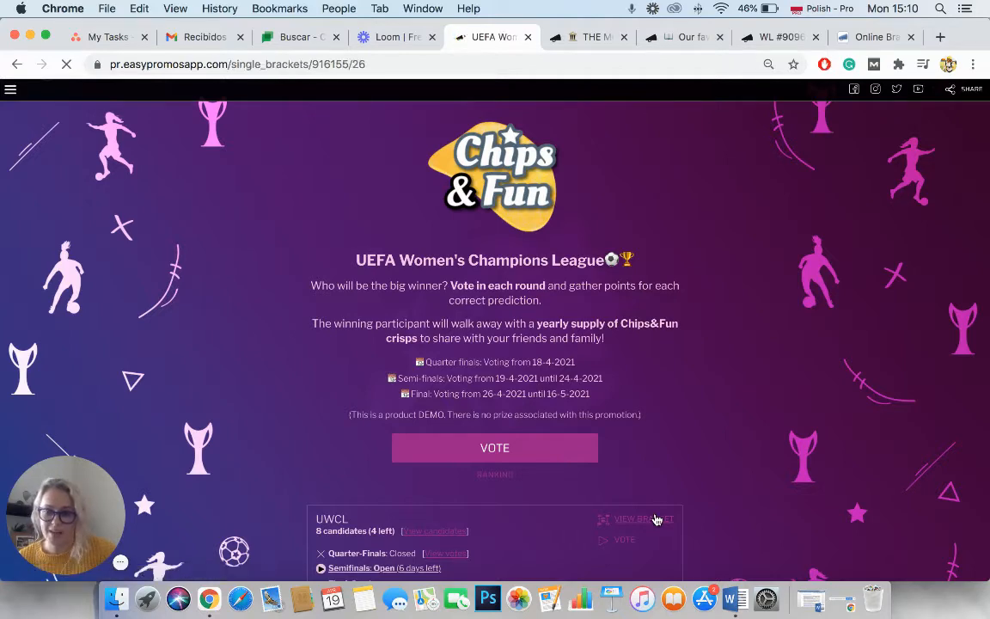
{"action": "left_click", "coordinate": [639, 519]}
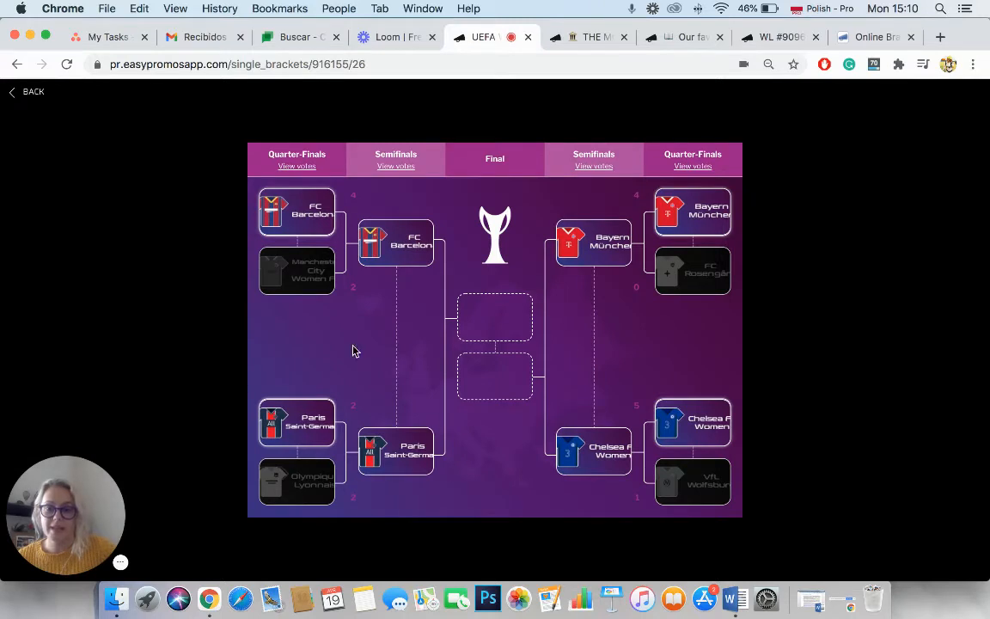
{"action": "mouse_move", "coordinate": [330, 151]}
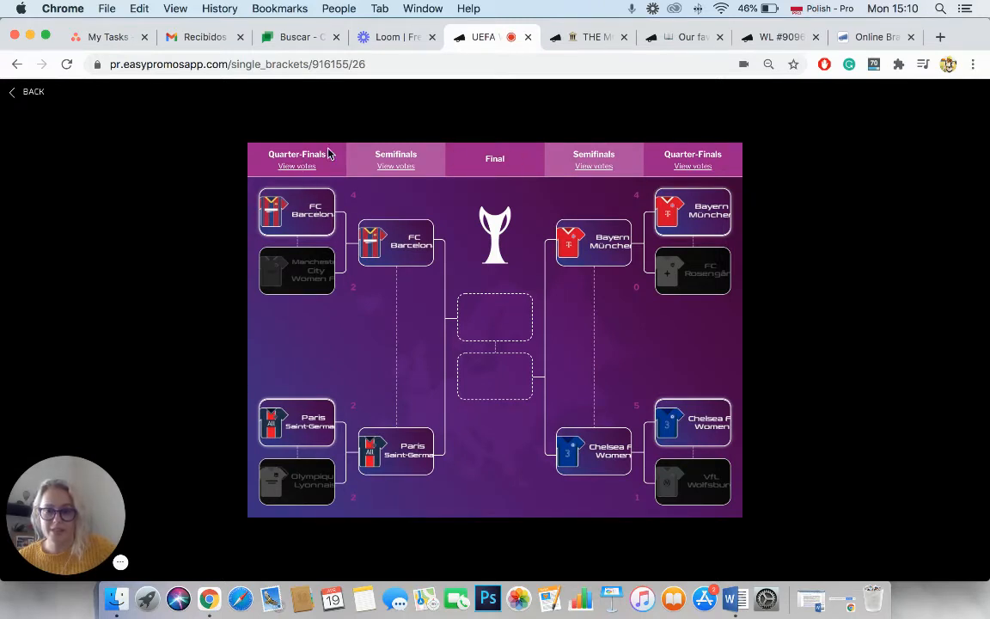
{"action": "mouse_move", "coordinate": [514, 154]}
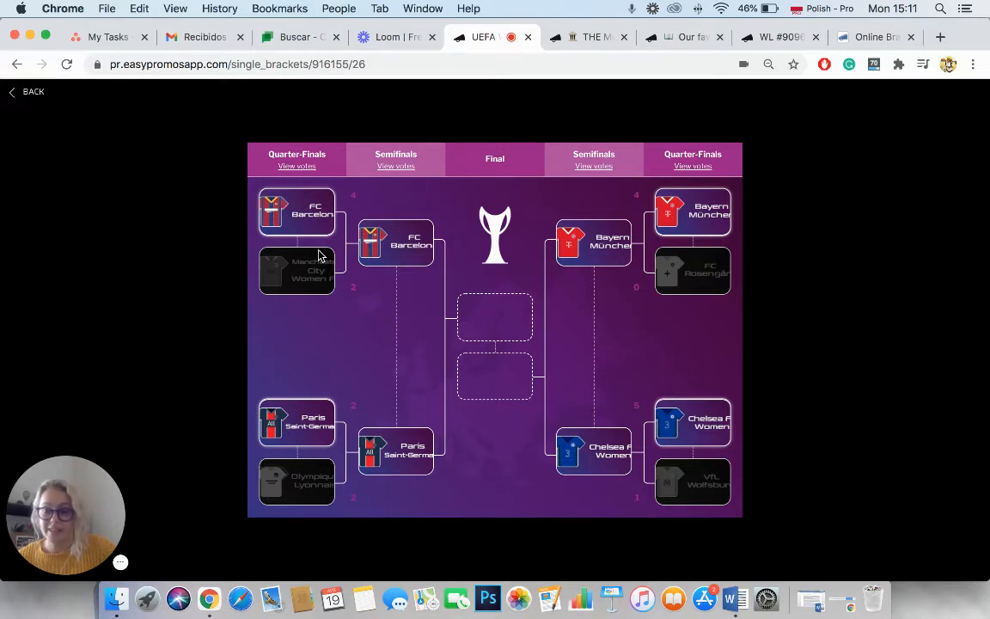
{"action": "mouse_move", "coordinate": [265, 258]}
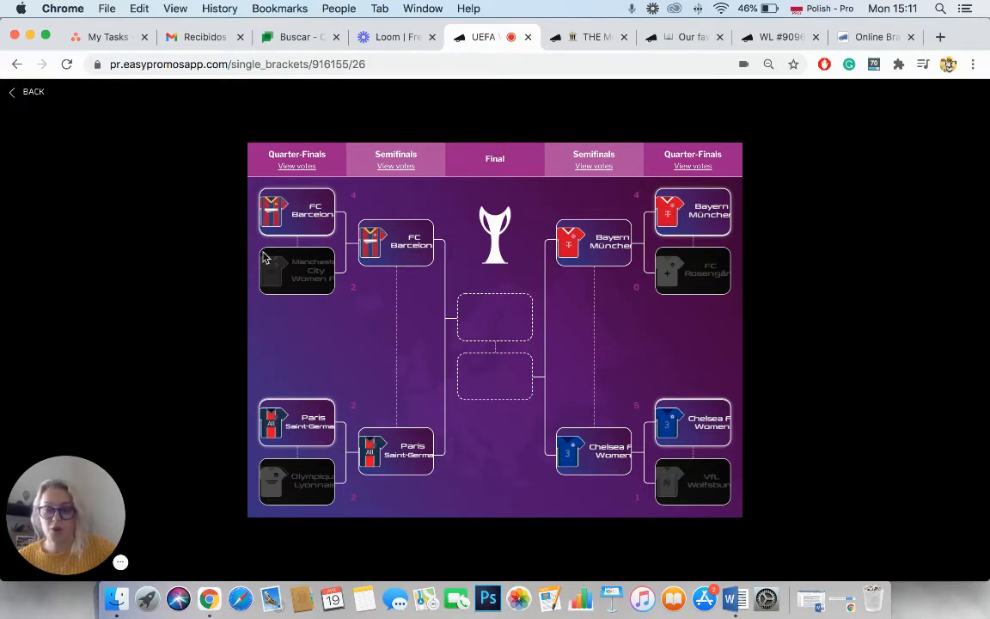
{"action": "mouse_move", "coordinate": [278, 251]}
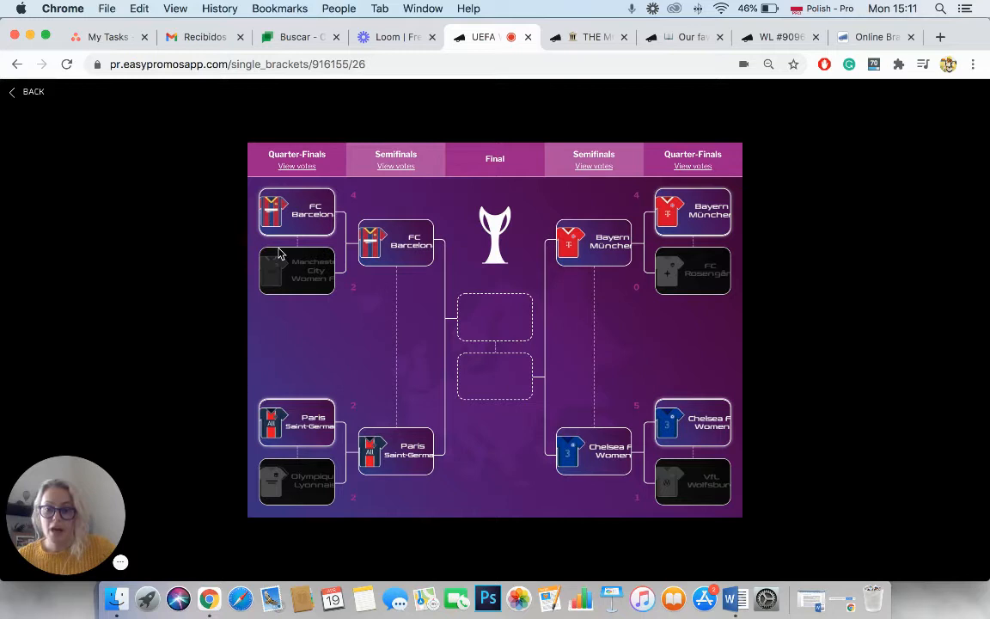
{"action": "mouse_move", "coordinate": [274, 179]}
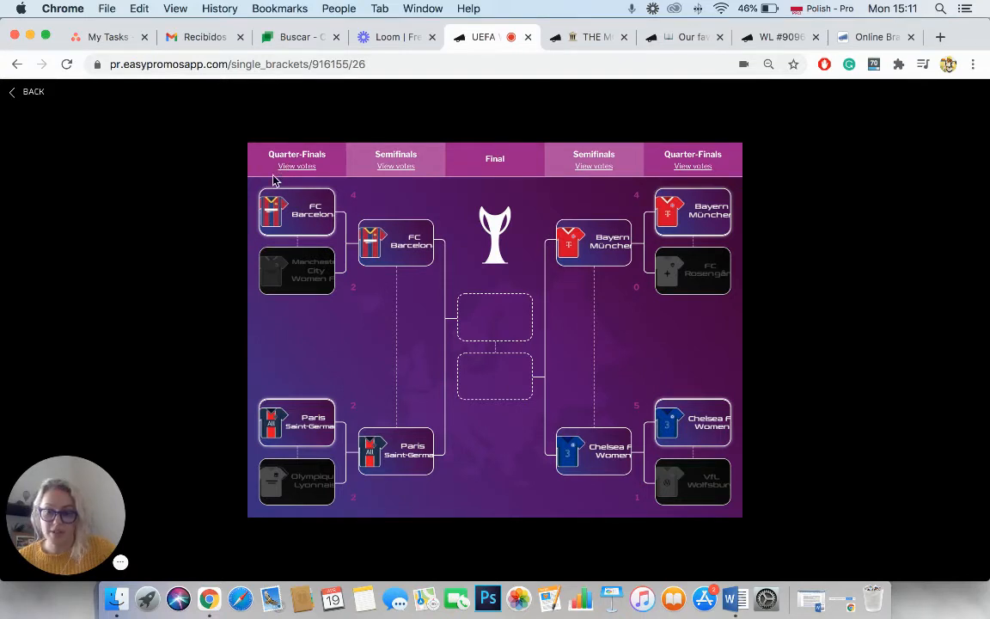
{"action": "mouse_move", "coordinate": [289, 170]}
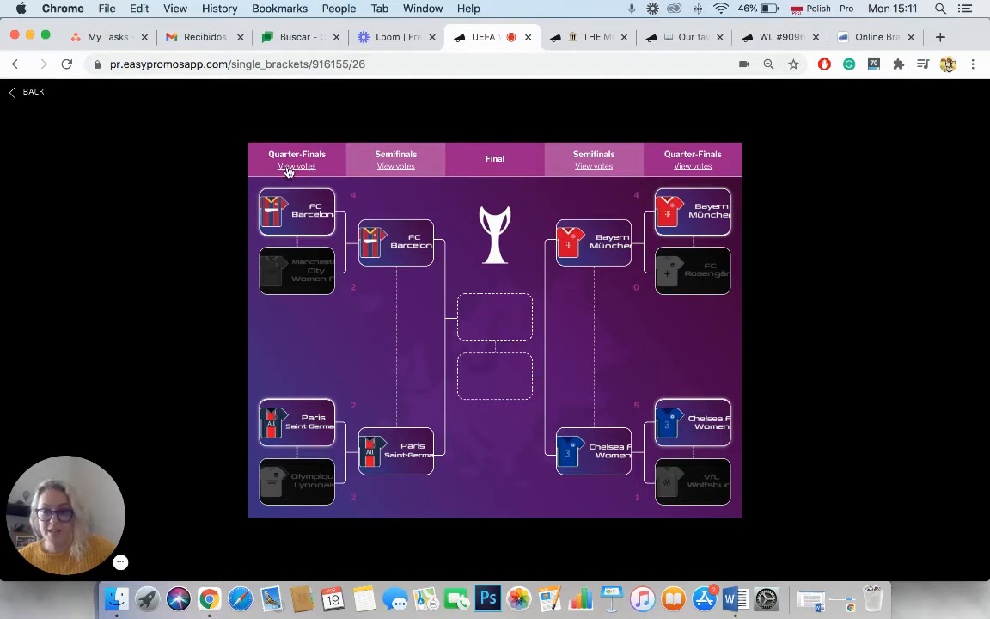
{"action": "left_click", "coordinate": [295, 165]}
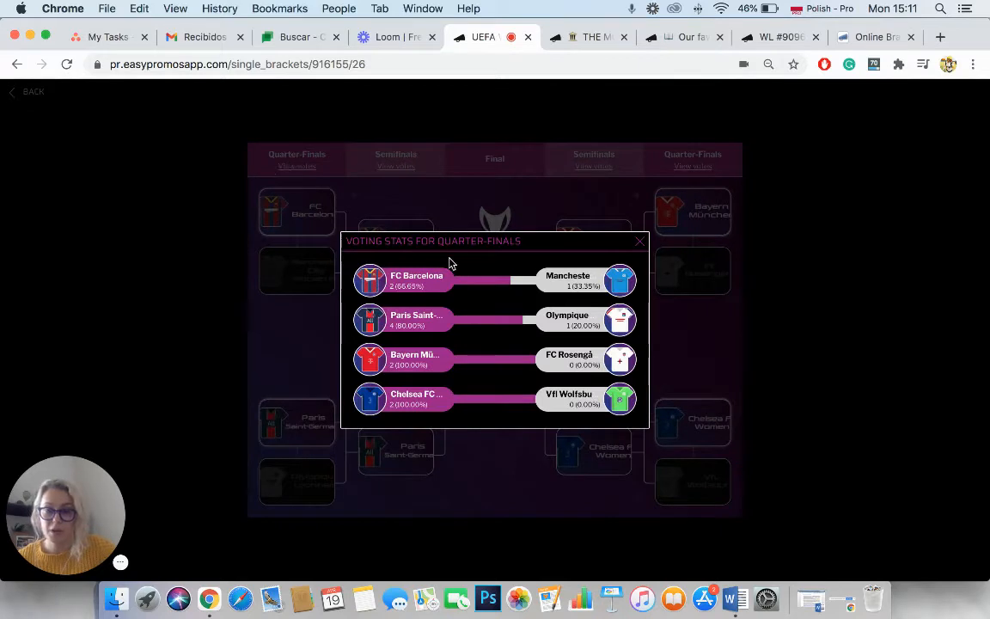
{"action": "mouse_move", "coordinate": [423, 282]}
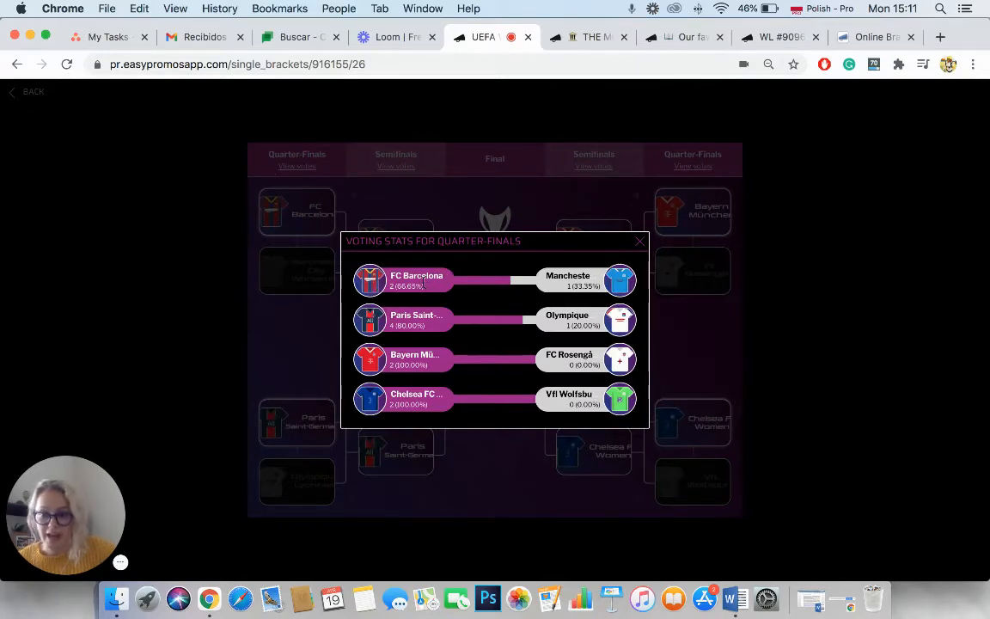
{"action": "mouse_move", "coordinate": [456, 280]}
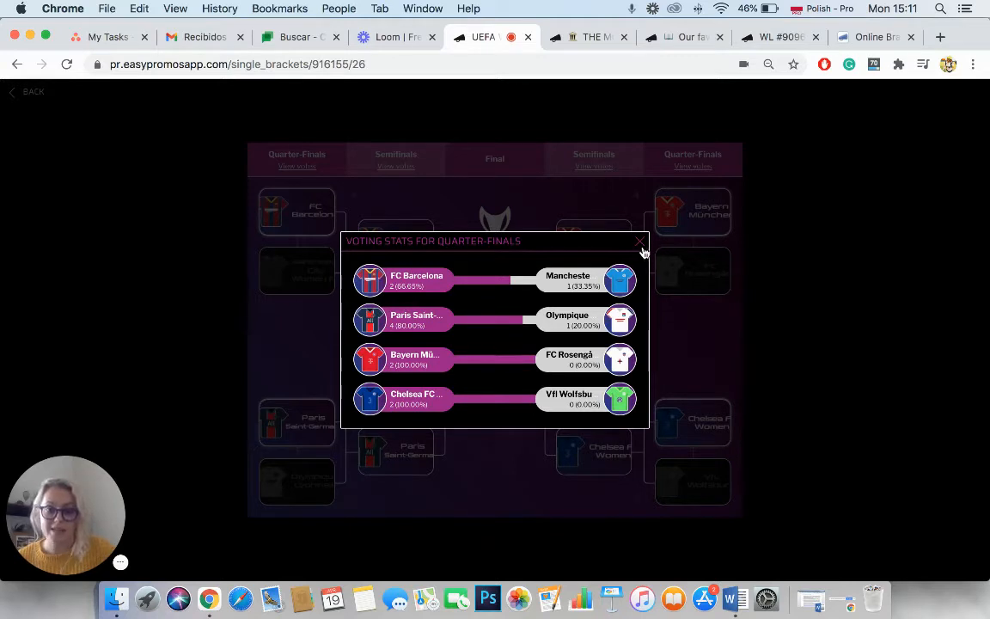
{"action": "left_click", "coordinate": [639, 242]}
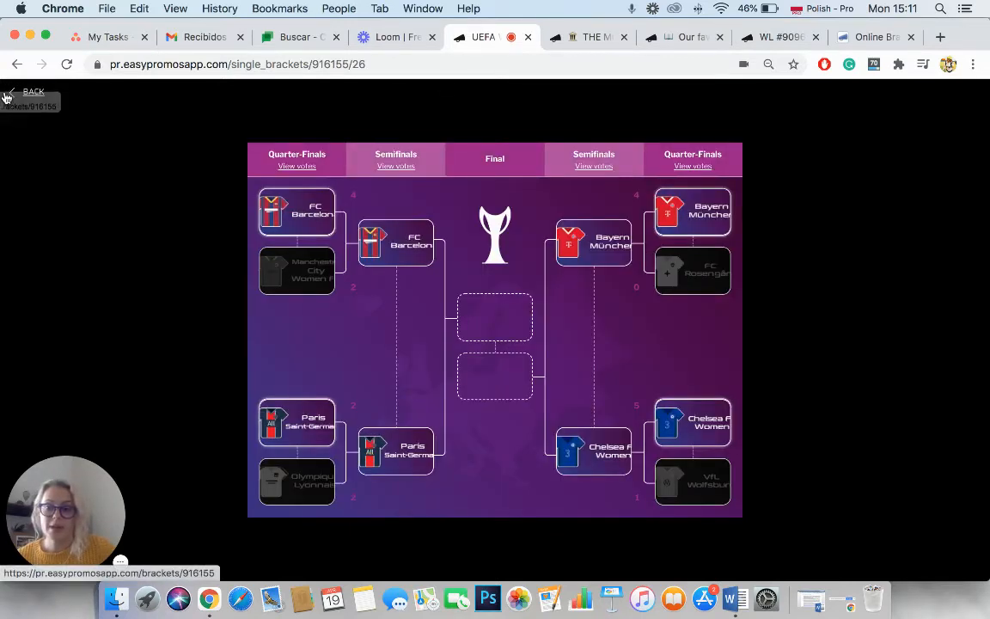
Step: Go back to the knockout tournament page and press Vote to reach the registration page
{"action": "left_click", "coordinate": [33, 91]}
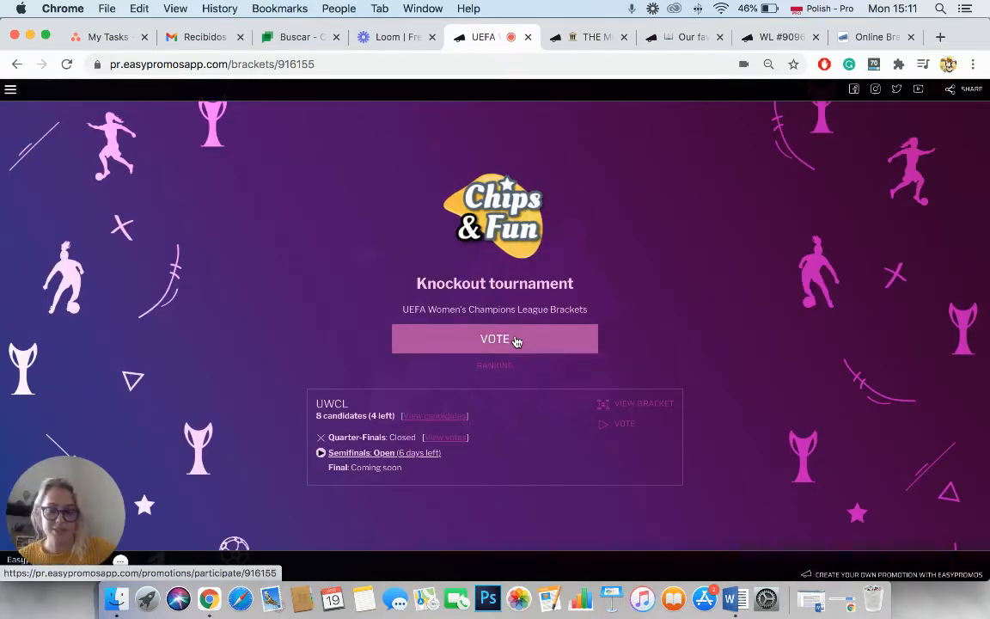
{"action": "left_click", "coordinate": [495, 339]}
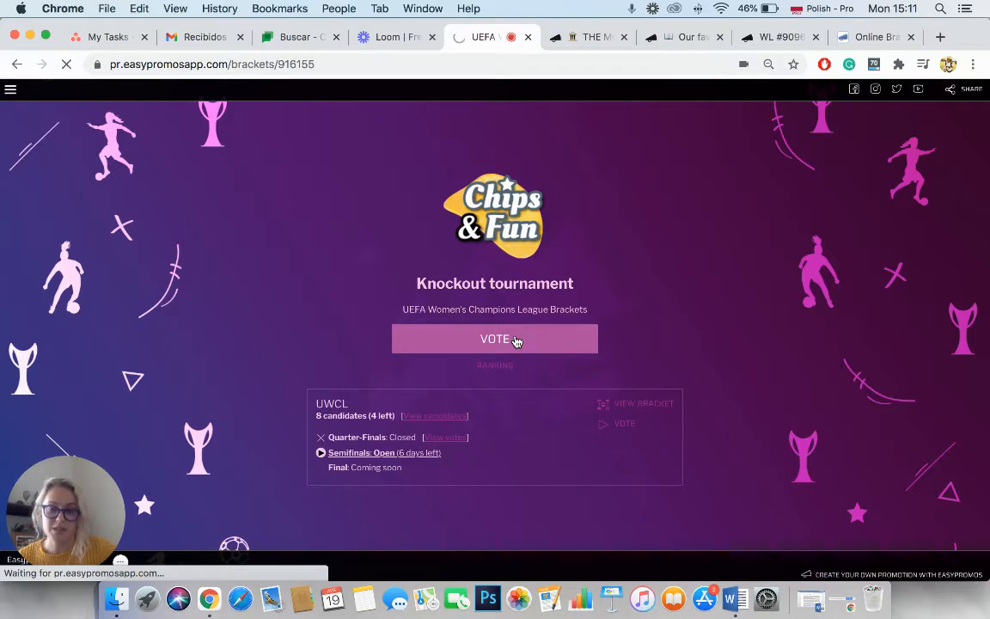
{"action": "left_click", "coordinate": [495, 337]}
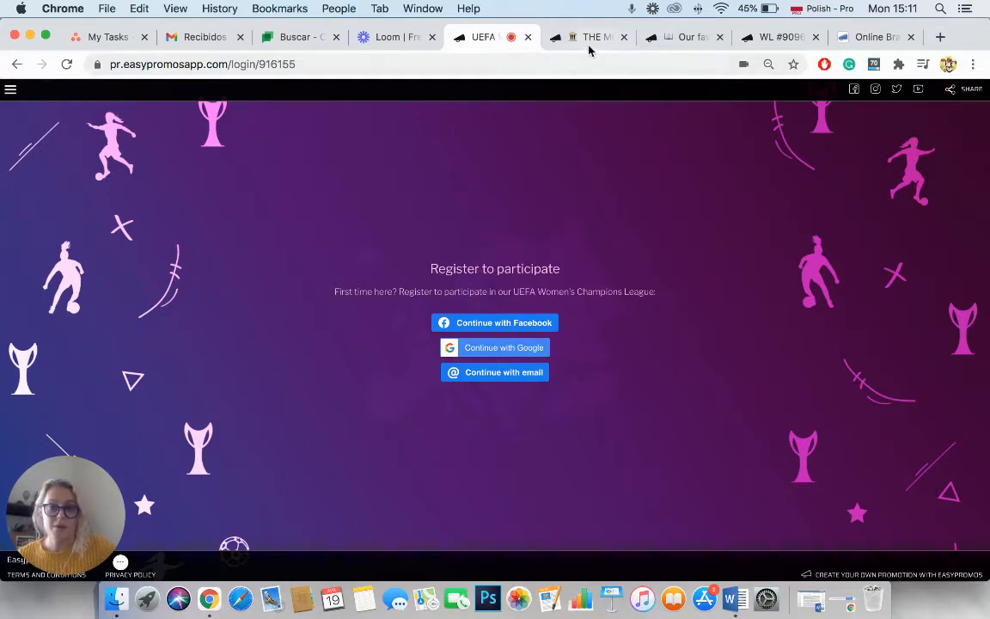
{"action": "left_click", "coordinate": [588, 38]}
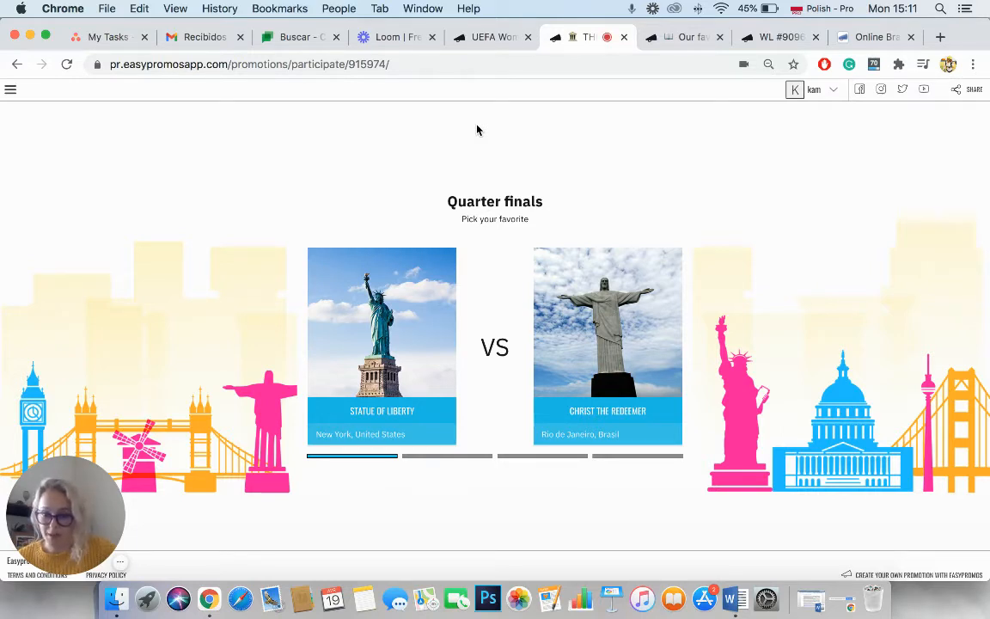
Step: Pick Statue of Liberty and Colosseum in the quarter-final matchups and register the participation
{"action": "left_click", "coordinate": [381, 335]}
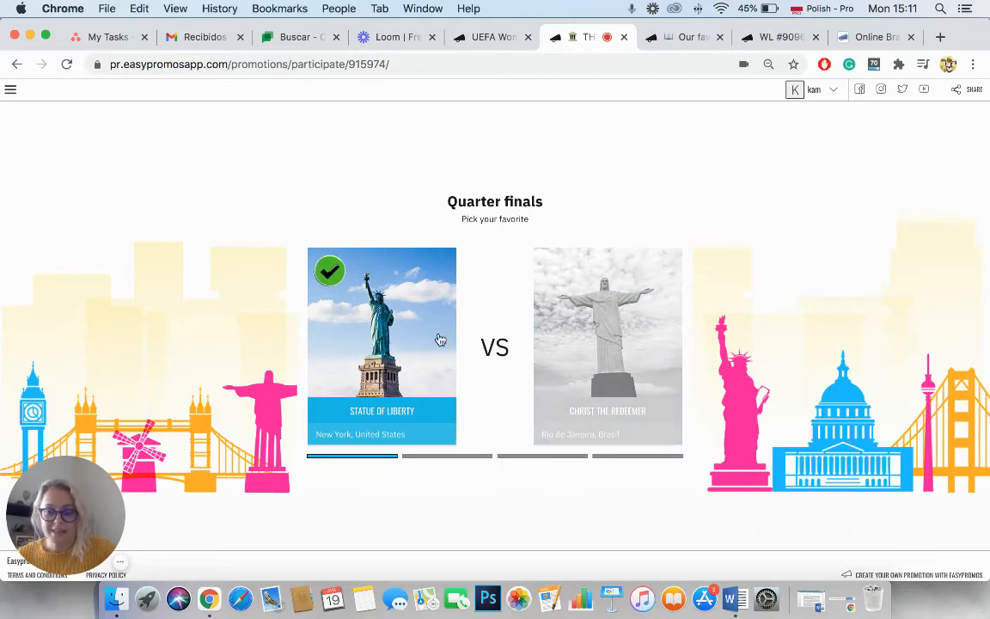
{"action": "mouse_move", "coordinate": [385, 402]}
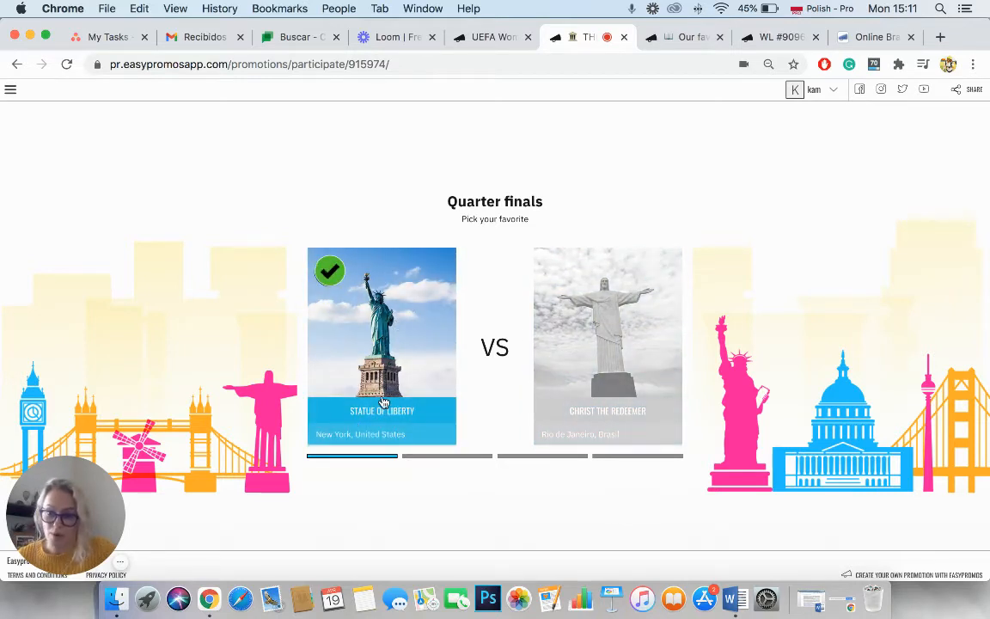
{"action": "mouse_move", "coordinate": [351, 450]}
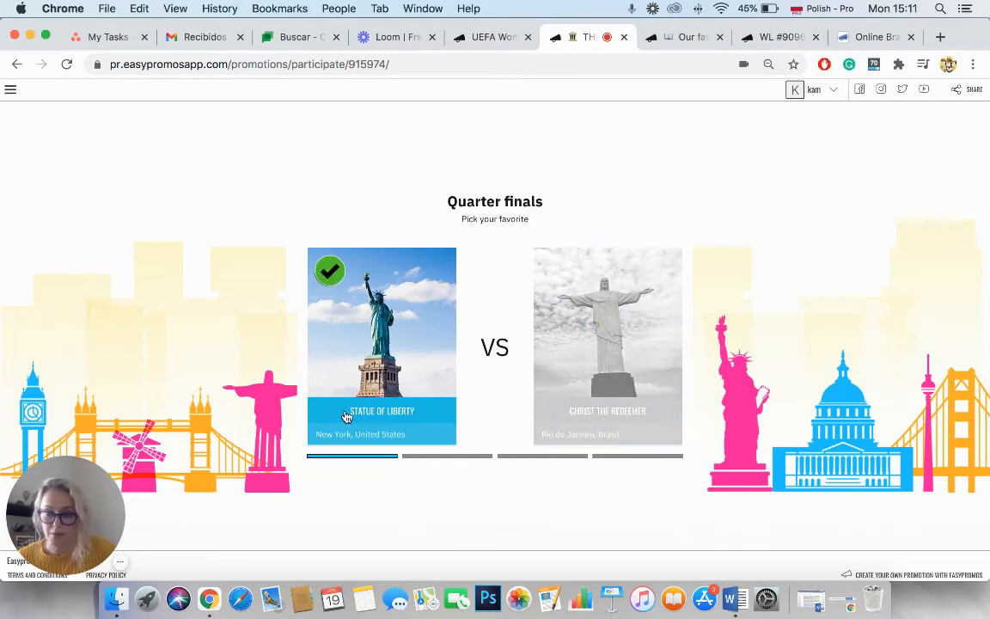
{"action": "left_click", "coordinate": [608, 335]}
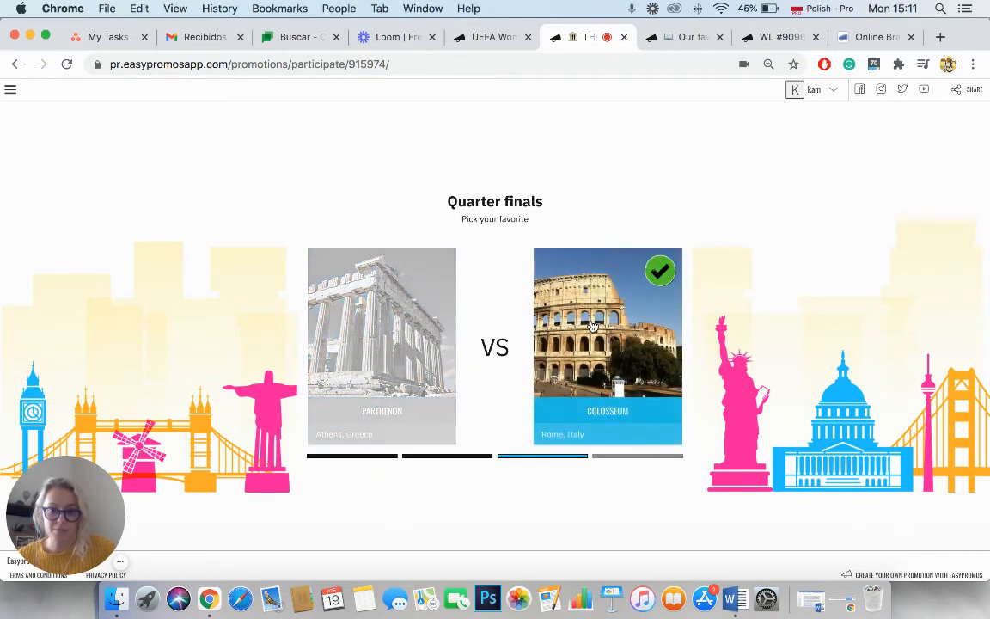
{"action": "left_click", "coordinate": [608, 323]}
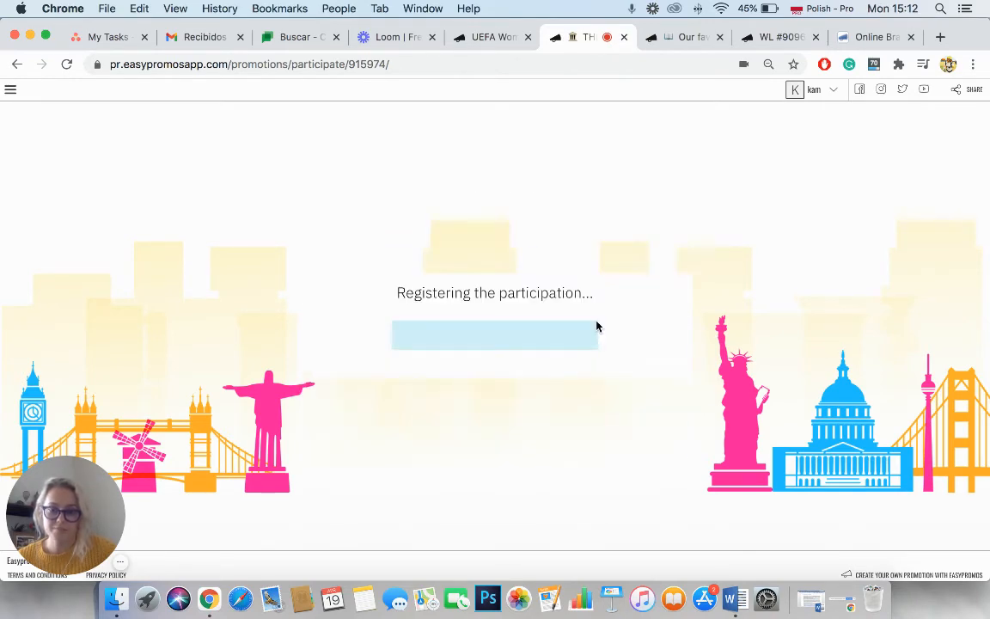
{"action": "mouse_move", "coordinate": [349, 251]}
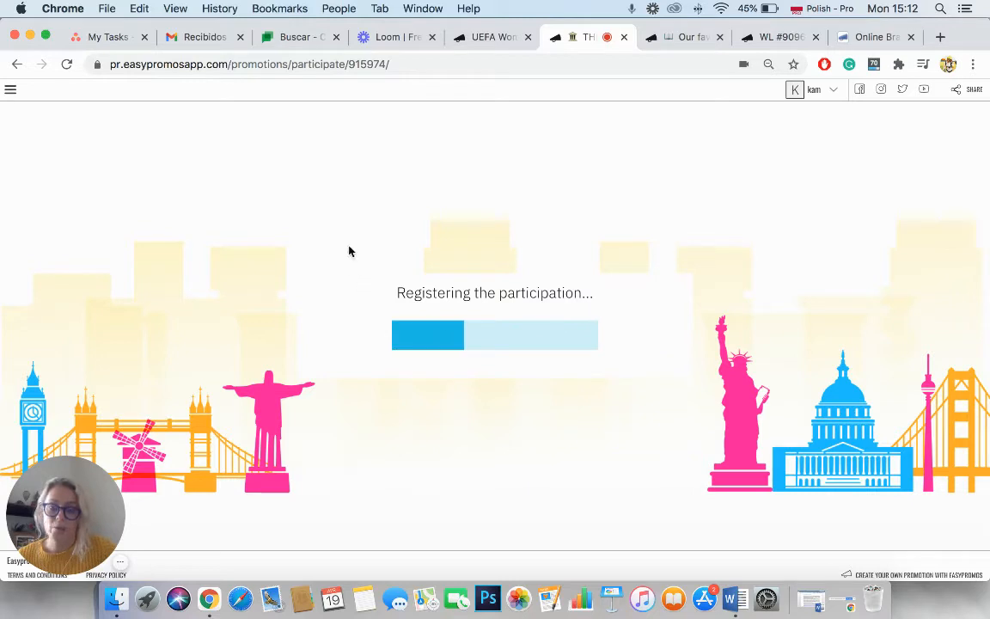
{"action": "mouse_move", "coordinate": [406, 197]}
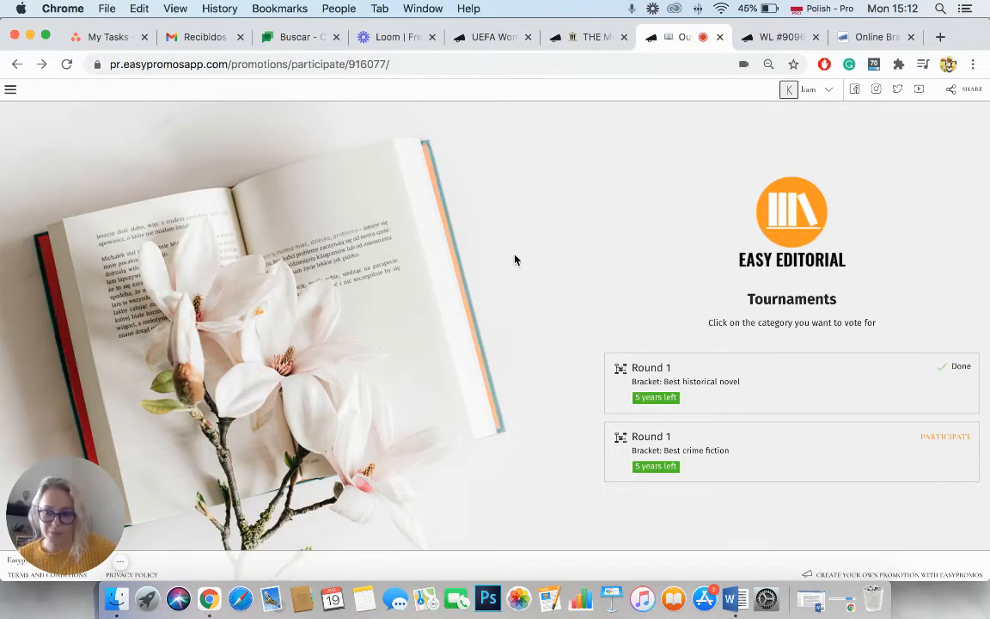
{"action": "mouse_move", "coordinate": [674, 414]}
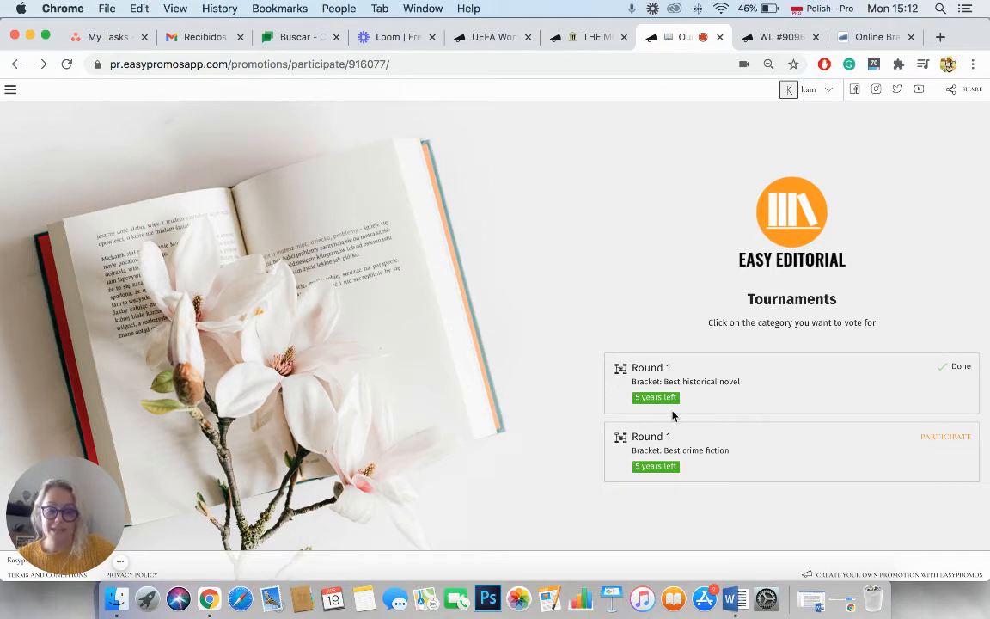
{"action": "mouse_move", "coordinate": [580, 339]}
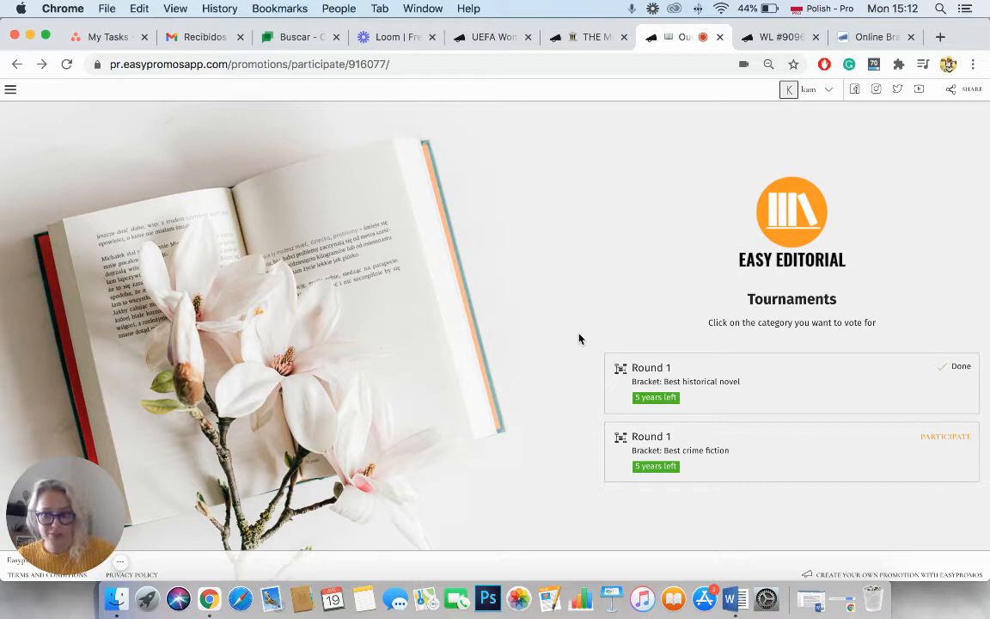
{"action": "mouse_move", "coordinate": [751, 394]}
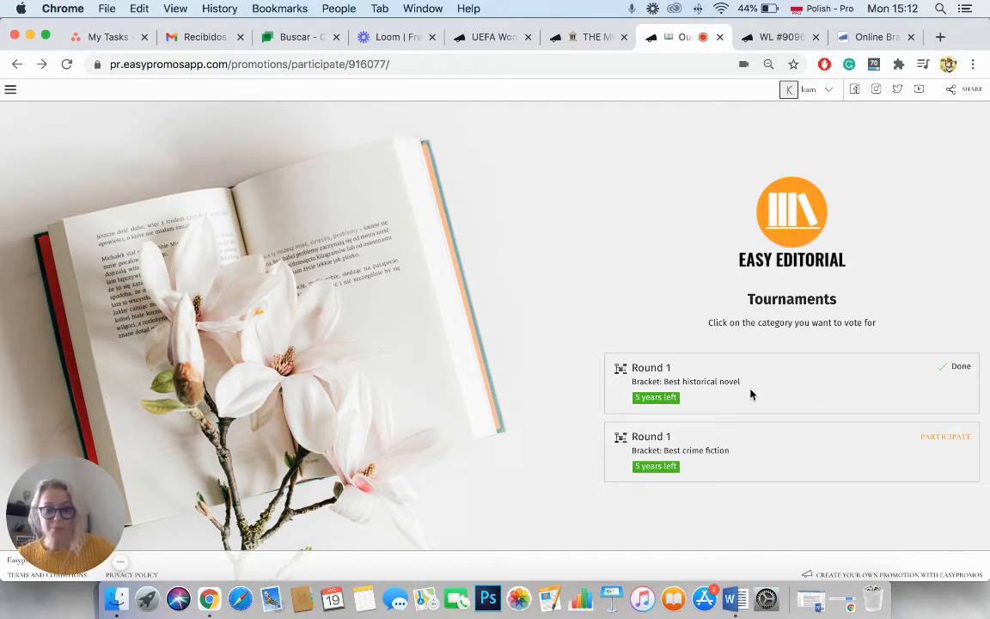
{"action": "mouse_move", "coordinate": [725, 457]}
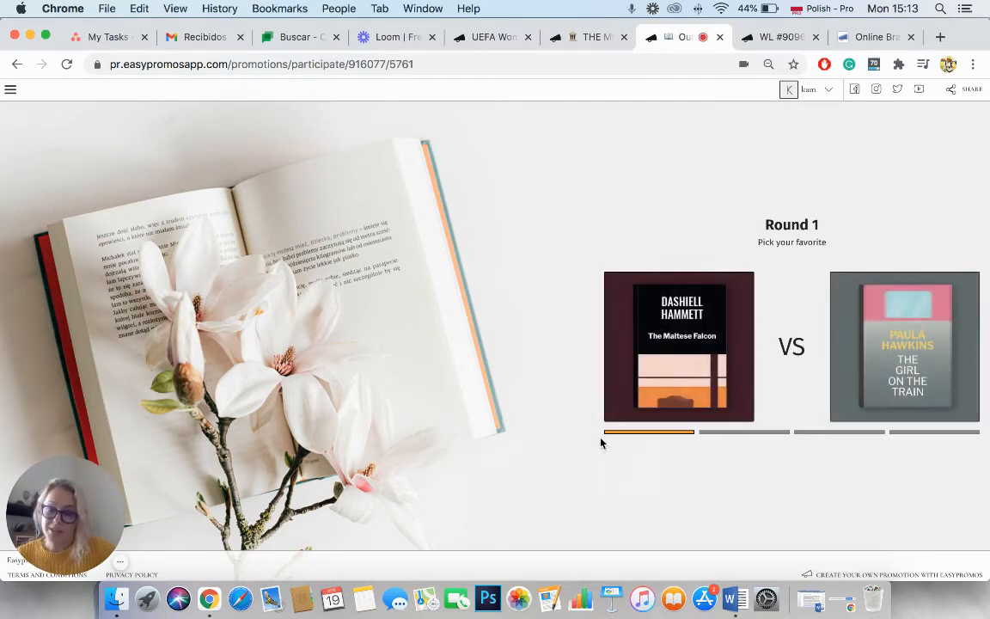
{"action": "mouse_move", "coordinate": [639, 456]}
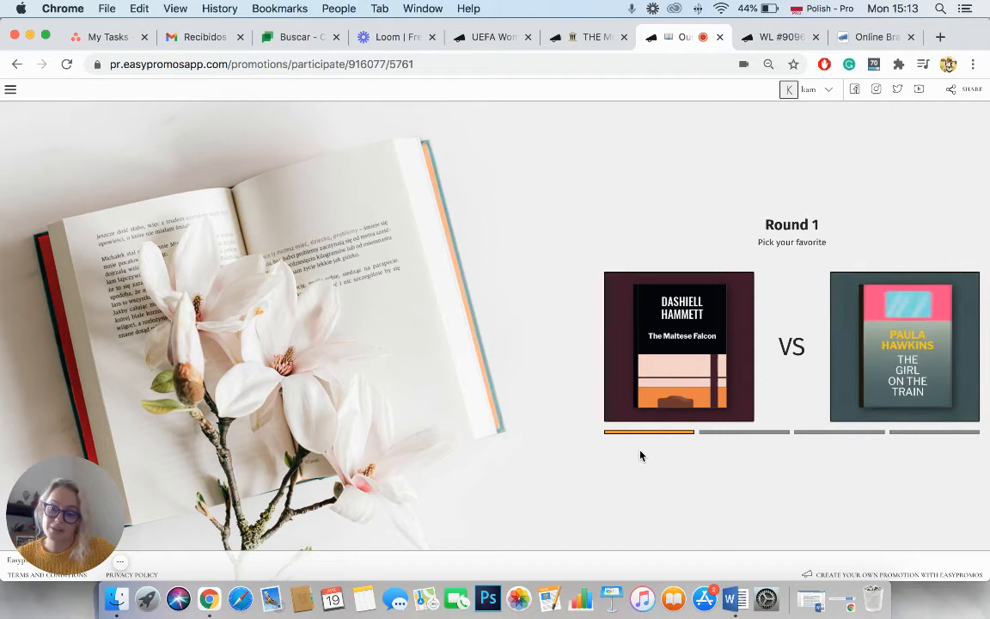
{"action": "mouse_move", "coordinate": [632, 450]}
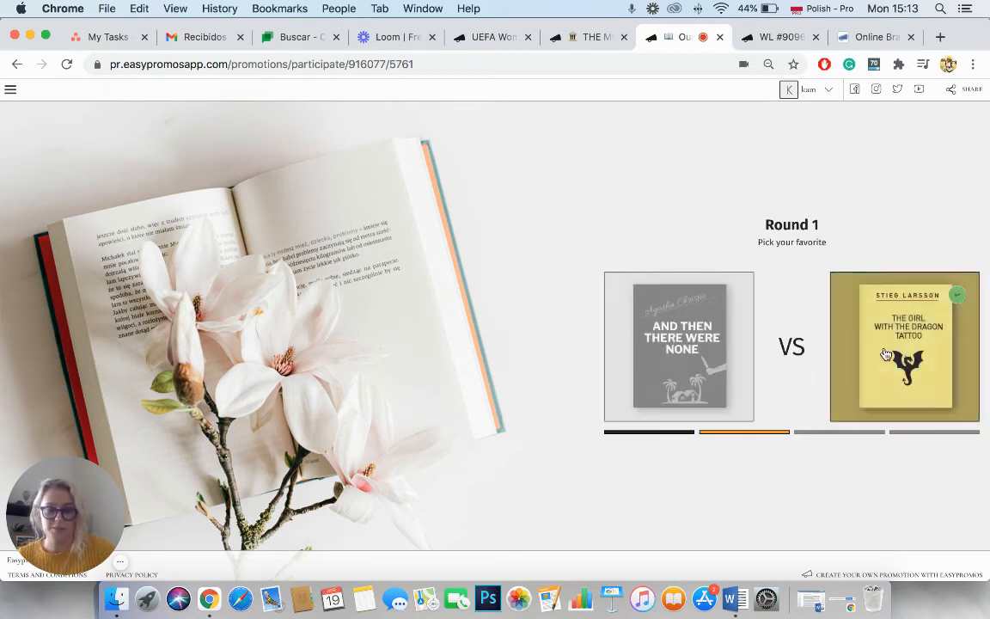
Step: Choose The Girl with the Dragon Tattoo over And Then There Were None in Round 1
{"action": "left_click", "coordinate": [904, 347]}
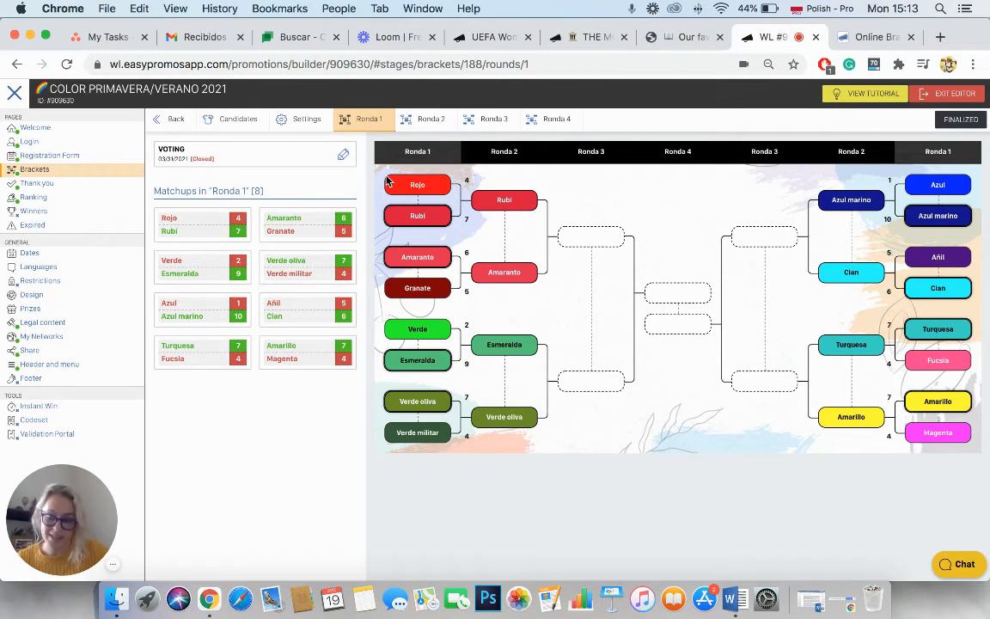
{"action": "mouse_move", "coordinate": [367, 118]}
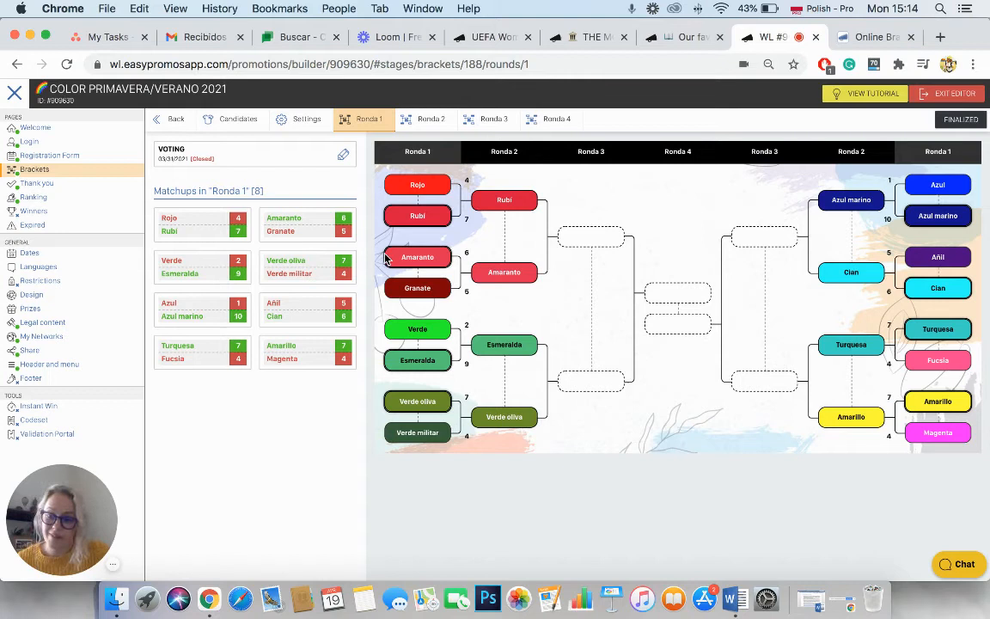
{"action": "mouse_move", "coordinate": [457, 304]}
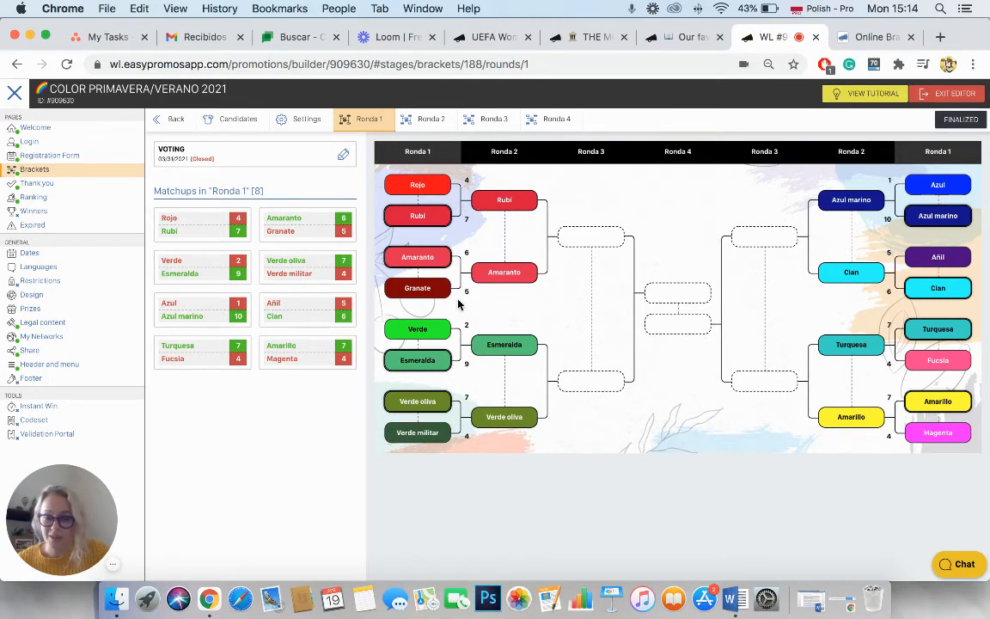
{"action": "mouse_move", "coordinate": [416, 256]}
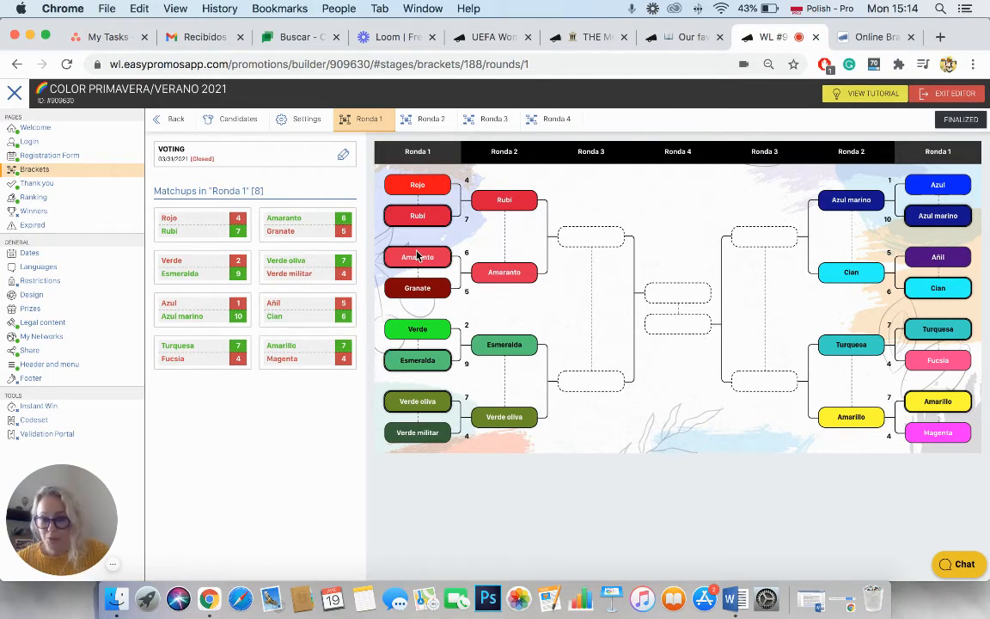